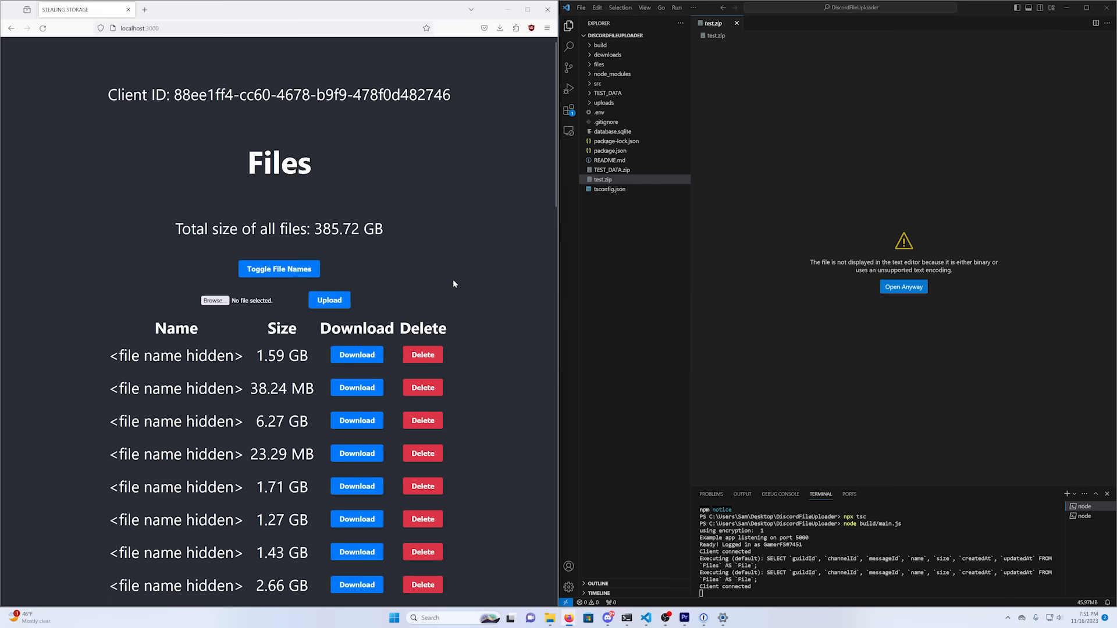
mouse_move(368, 401)
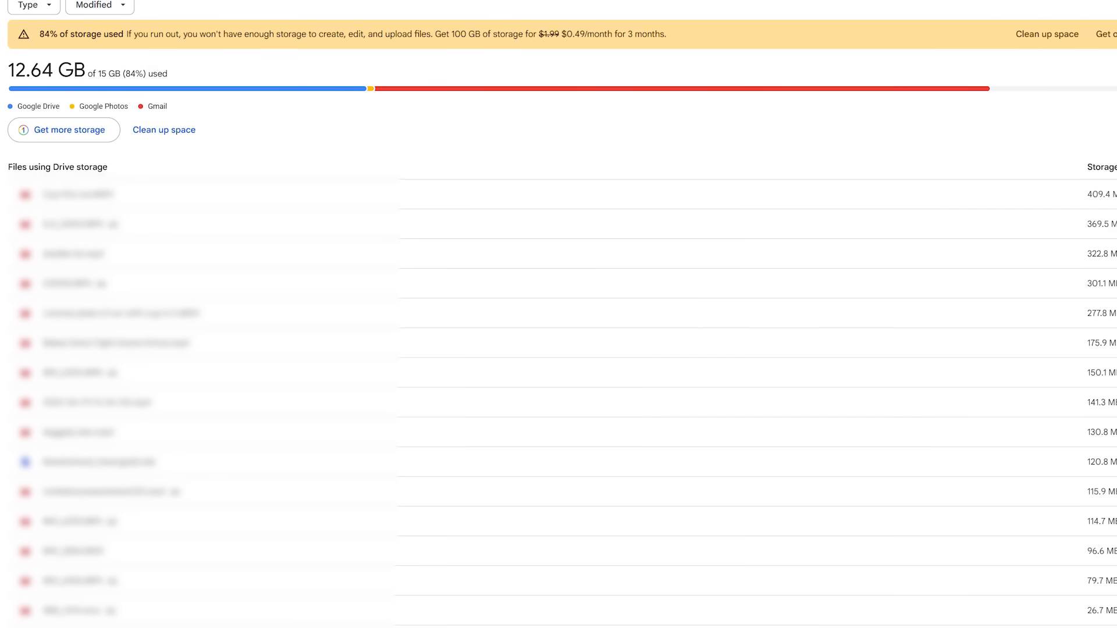
Step: Highlight the Video Upload Specs bullets for 10 GB size and under 240 minutes length
click(48, 12)
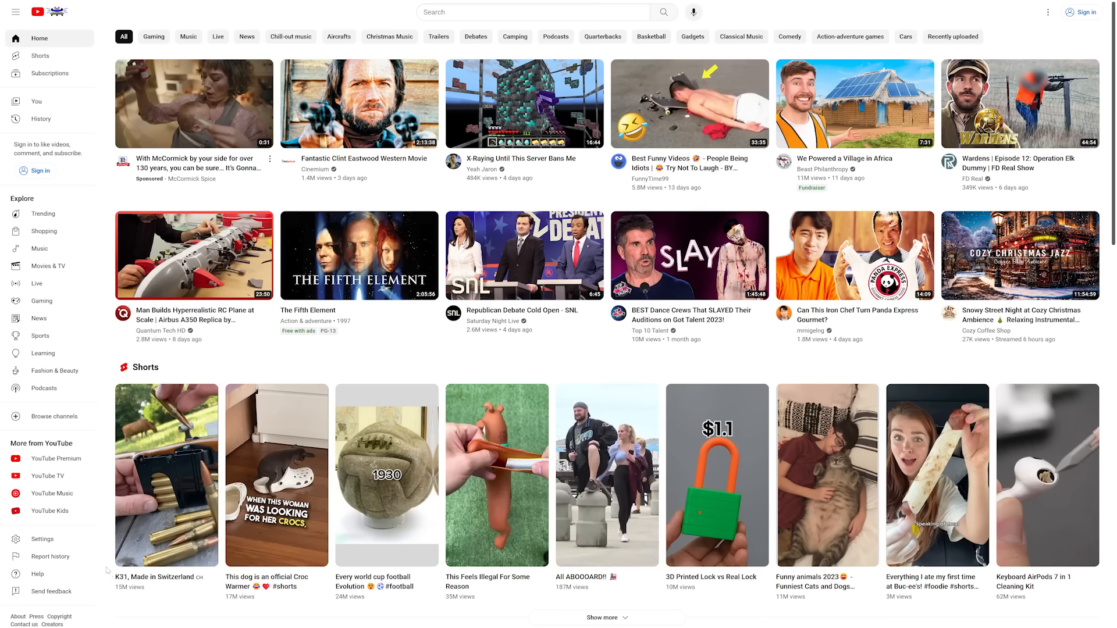
scroll(down, 3)
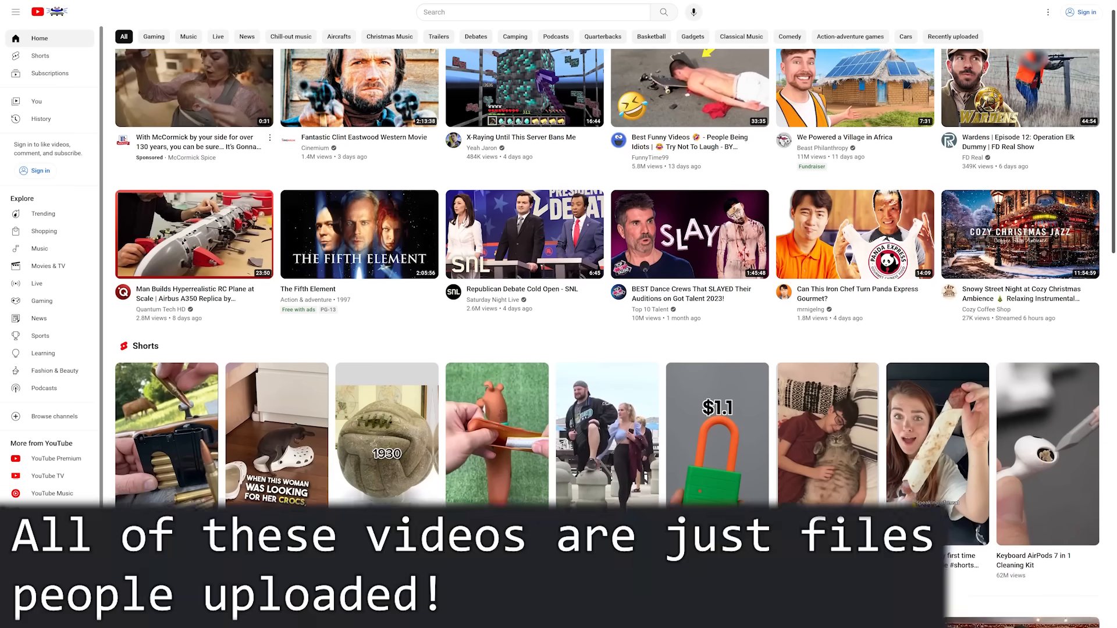
scroll(down, 3)
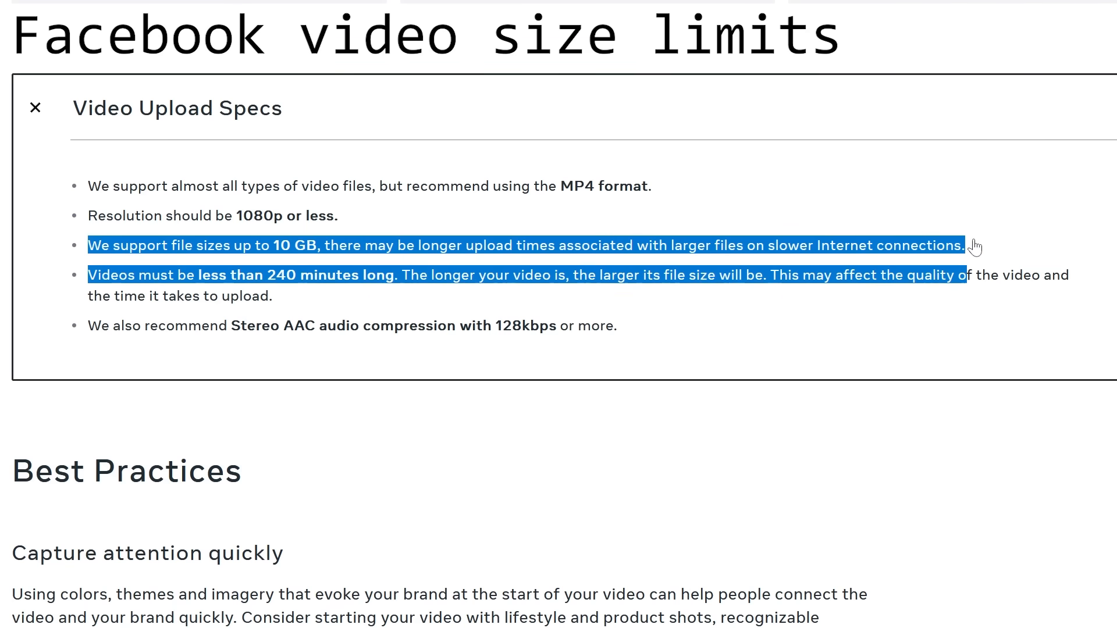
click(107, 268)
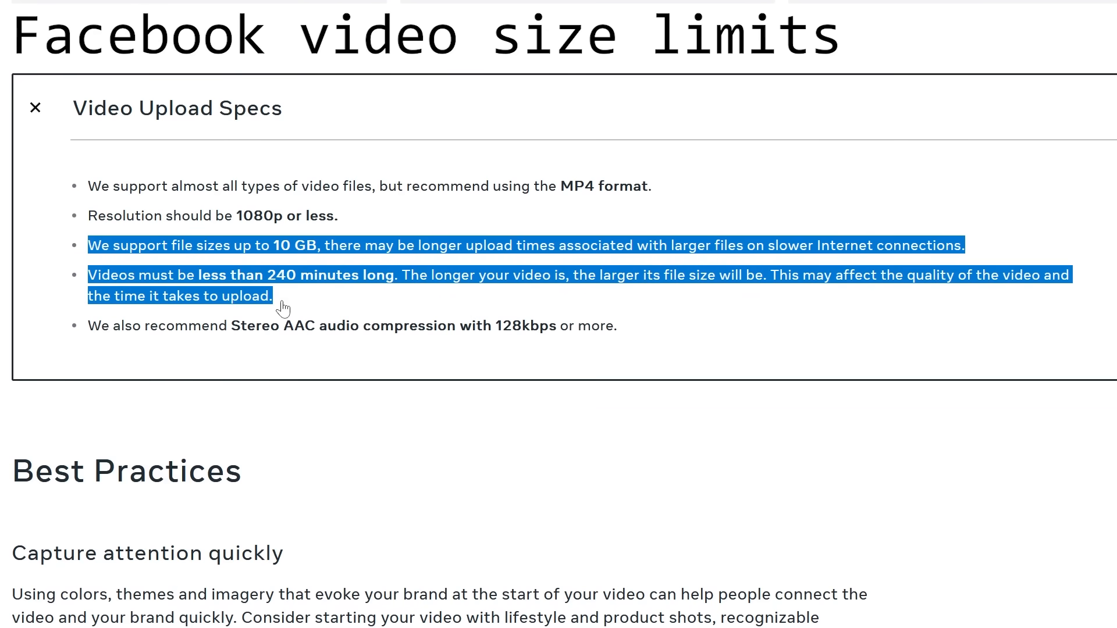
mouse_move(204, 316)
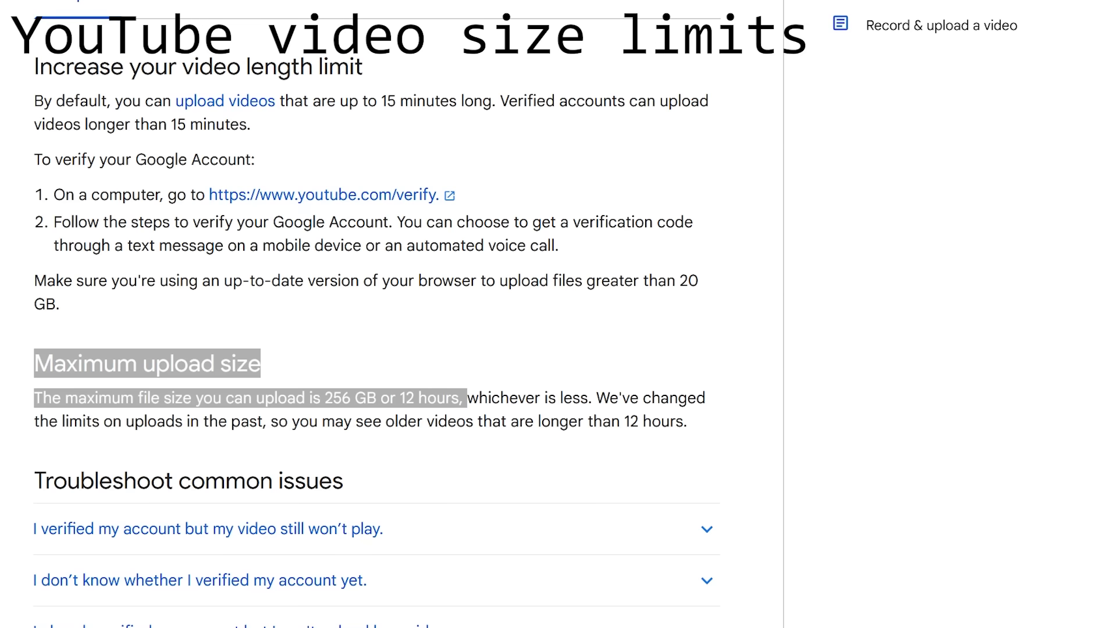
mouse_move(449, 447)
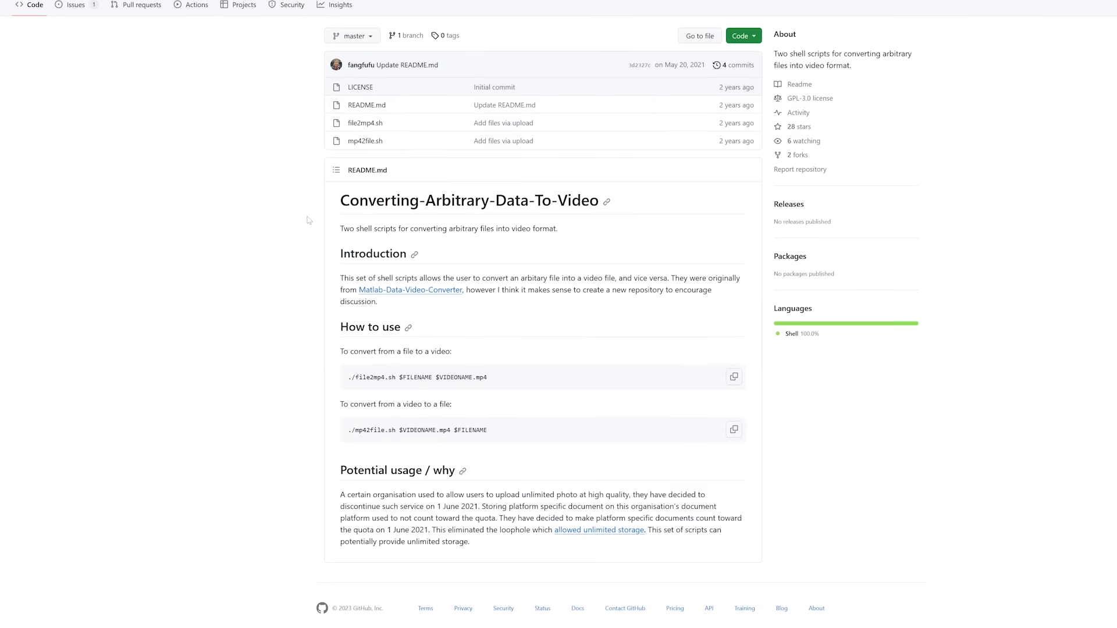
mouse_move(225, 510)
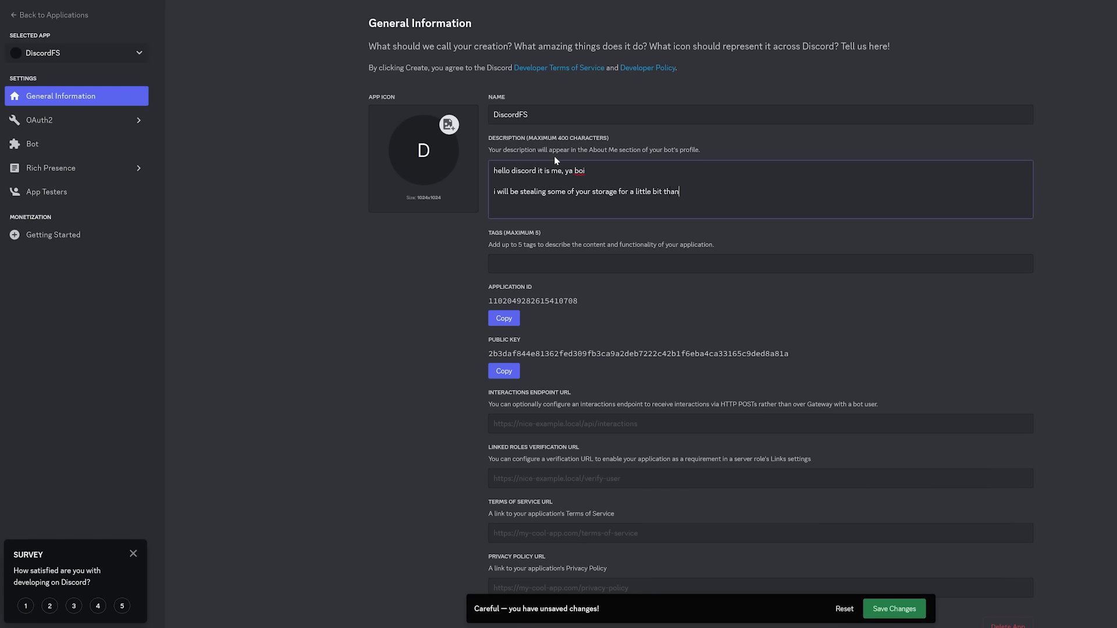
Step: Complete the DiscordFS description with 'k you very much' so it ends 'thank you very much'
text(k you very much)
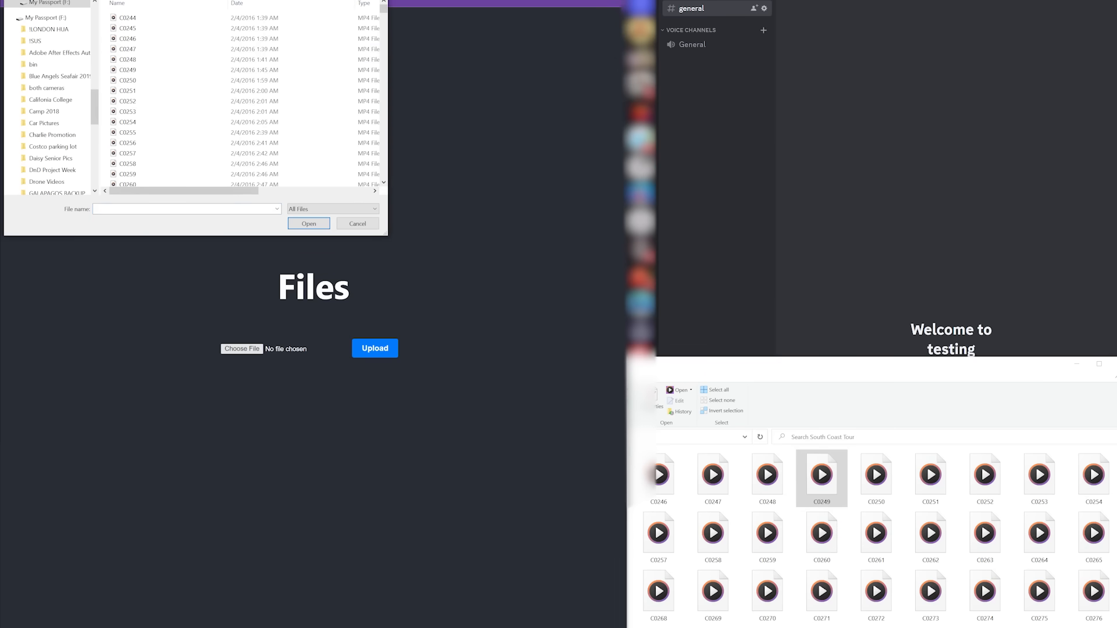
Step: Preview video C0249 from the South Coast Tour folder and dismiss the player
click(127, 70)
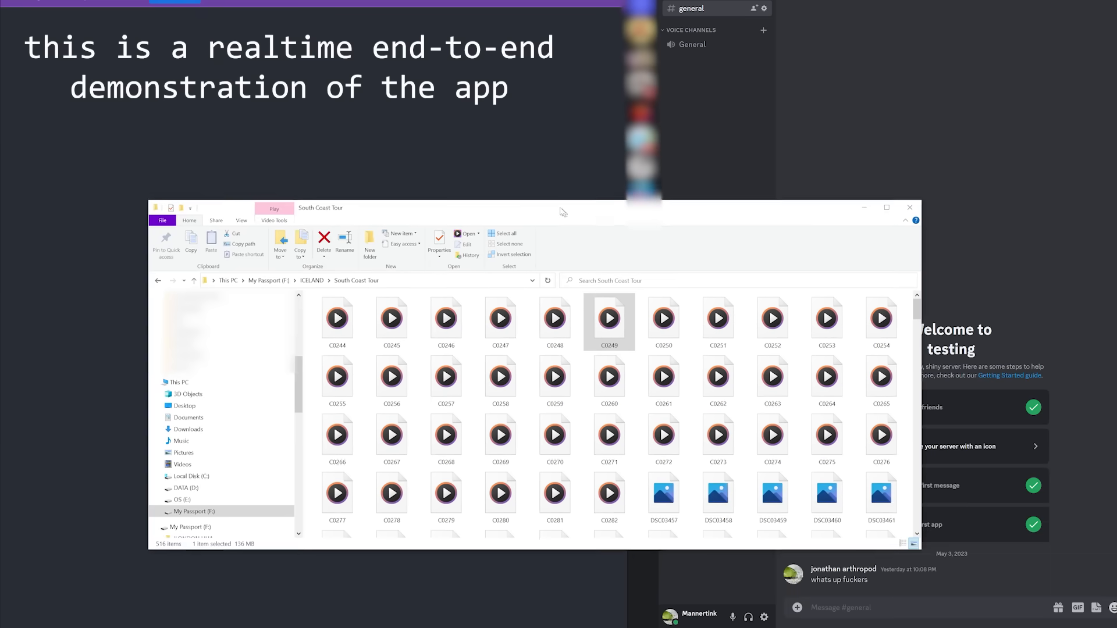
double_click(609, 318)
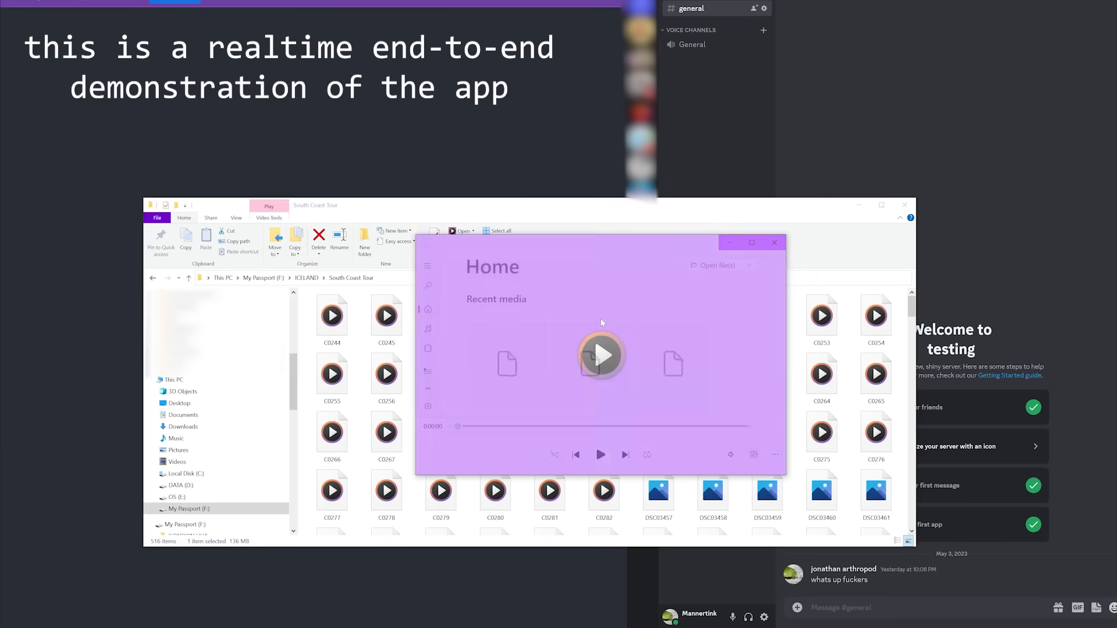
click(600, 354)
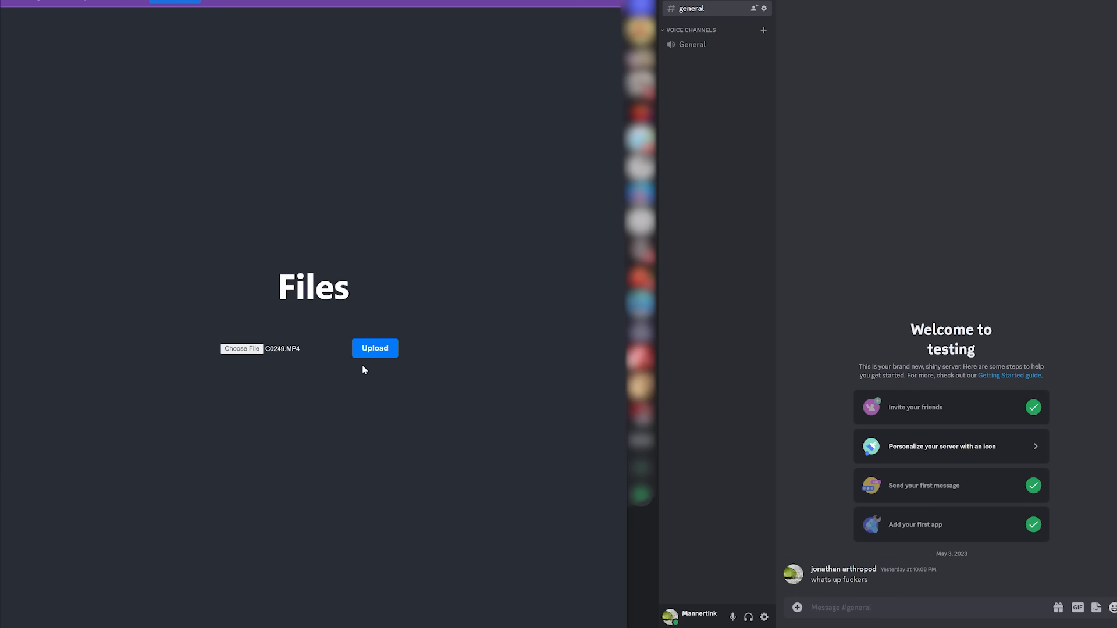
mouse_move(391, 484)
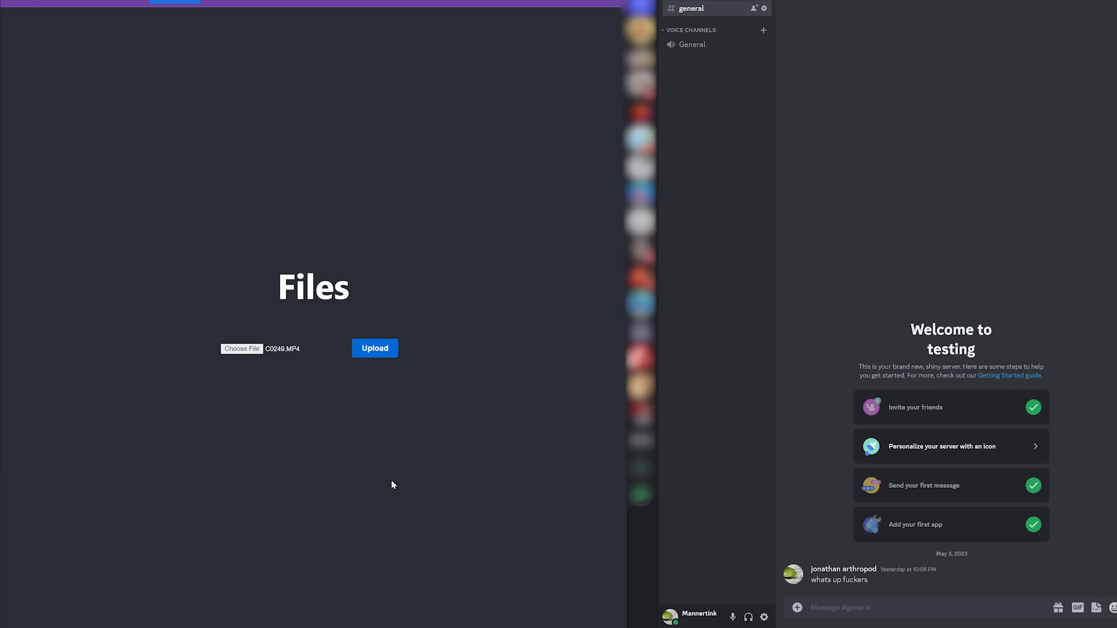
mouse_move(489, 435)
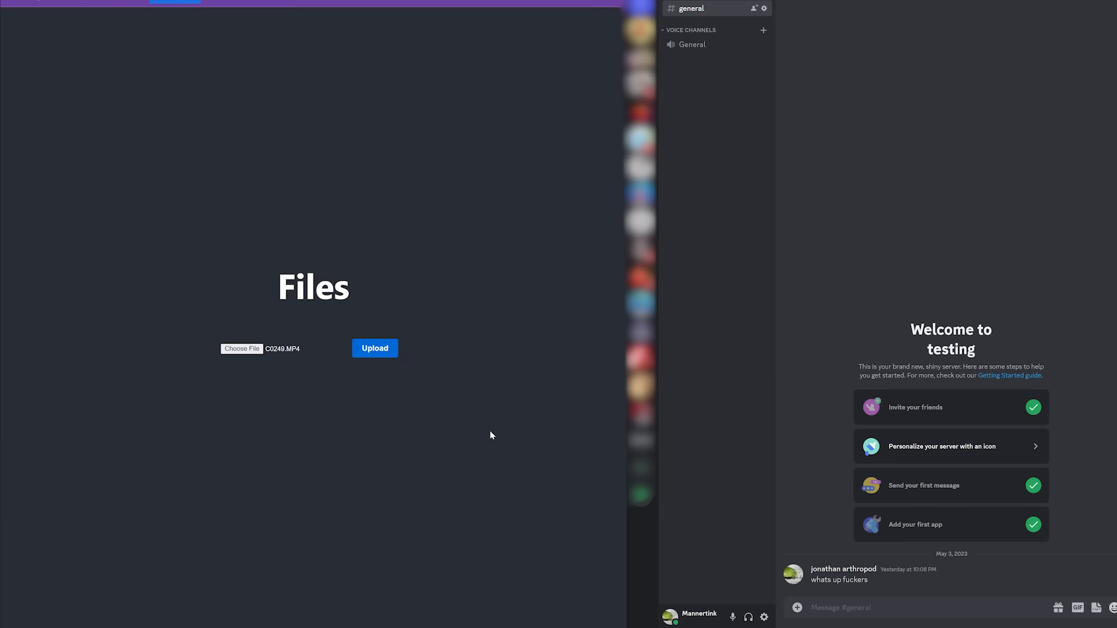
click(373, 348)
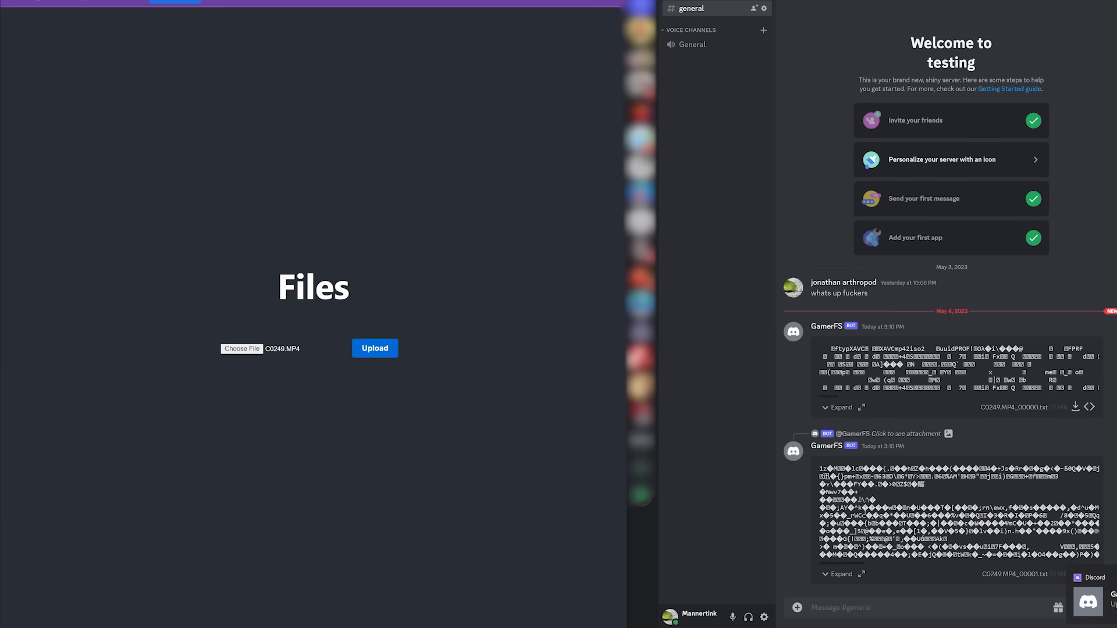
scroll(down, 3)
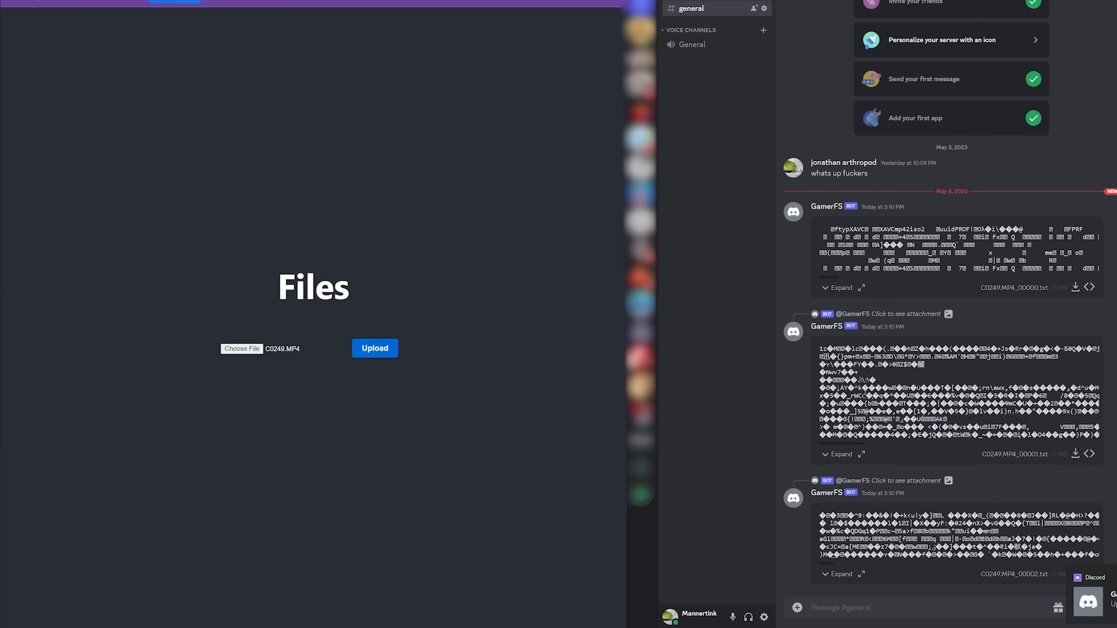
scroll(down, 3)
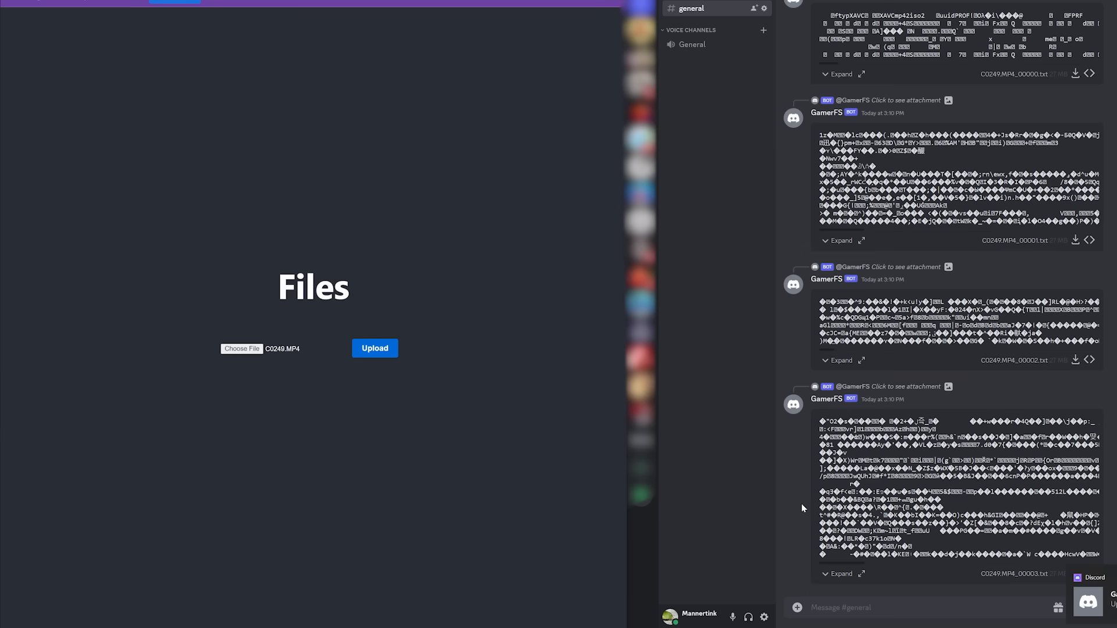
scroll(down, 3)
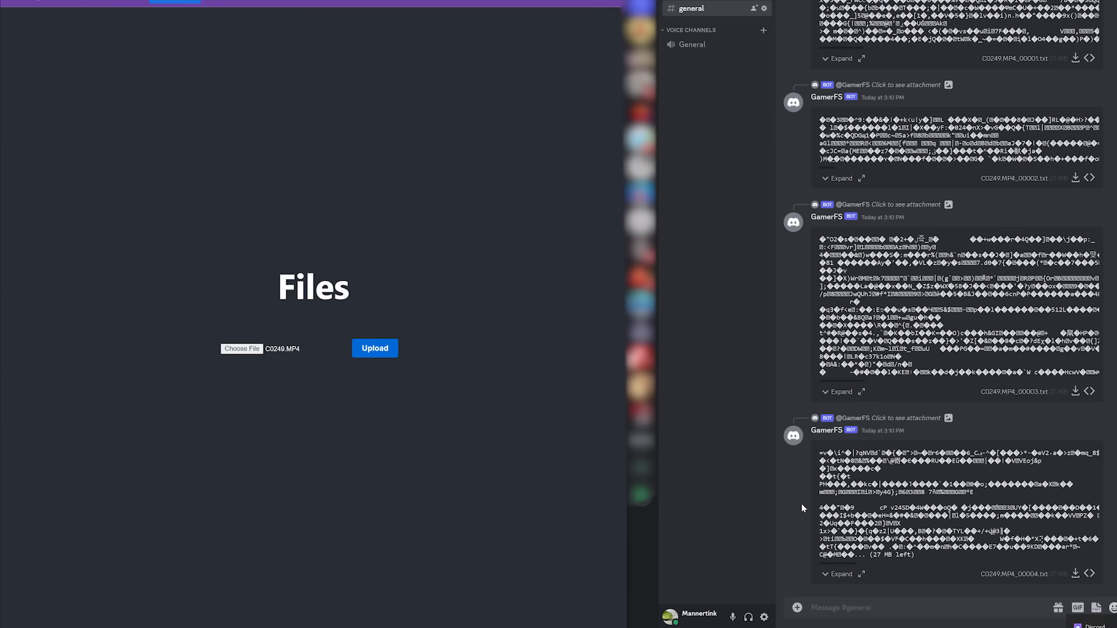
click(374, 348)
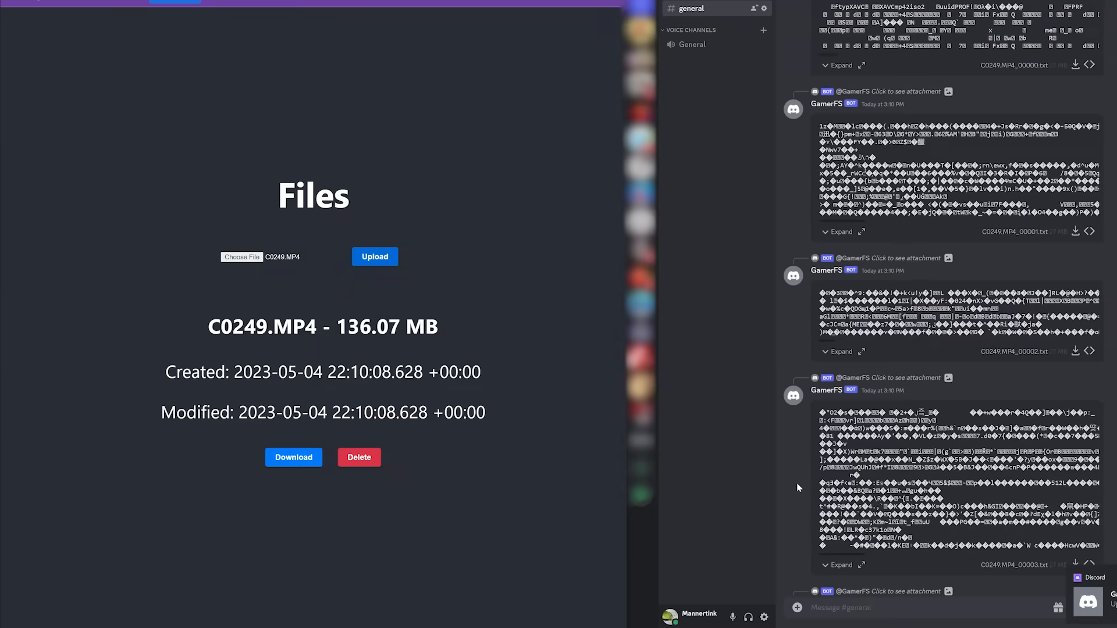
scroll(down, 3)
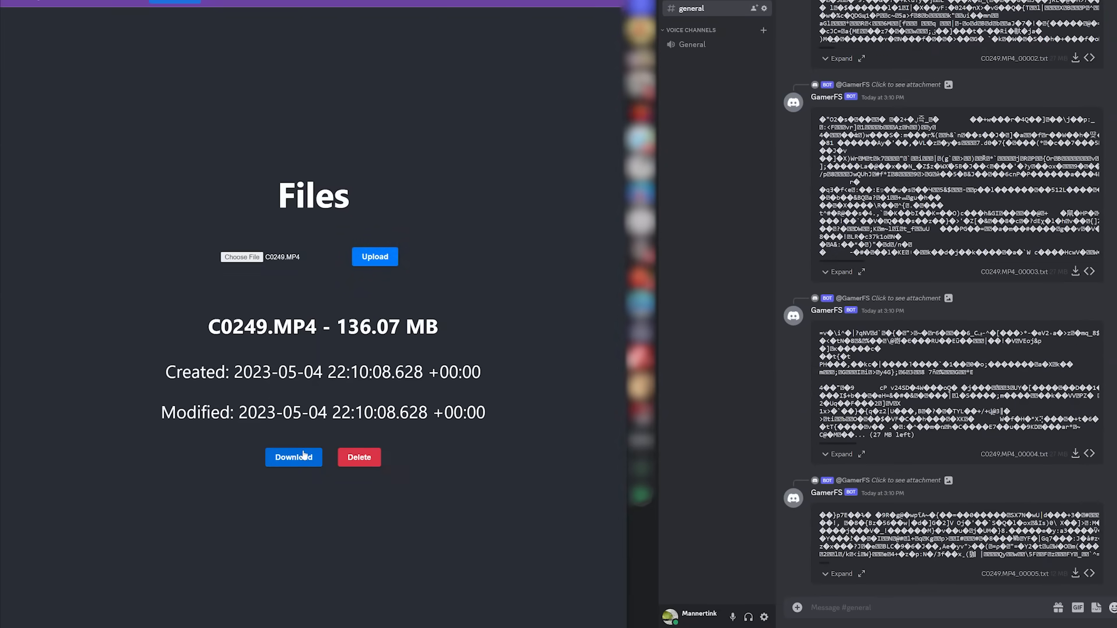
mouse_move(402, 173)
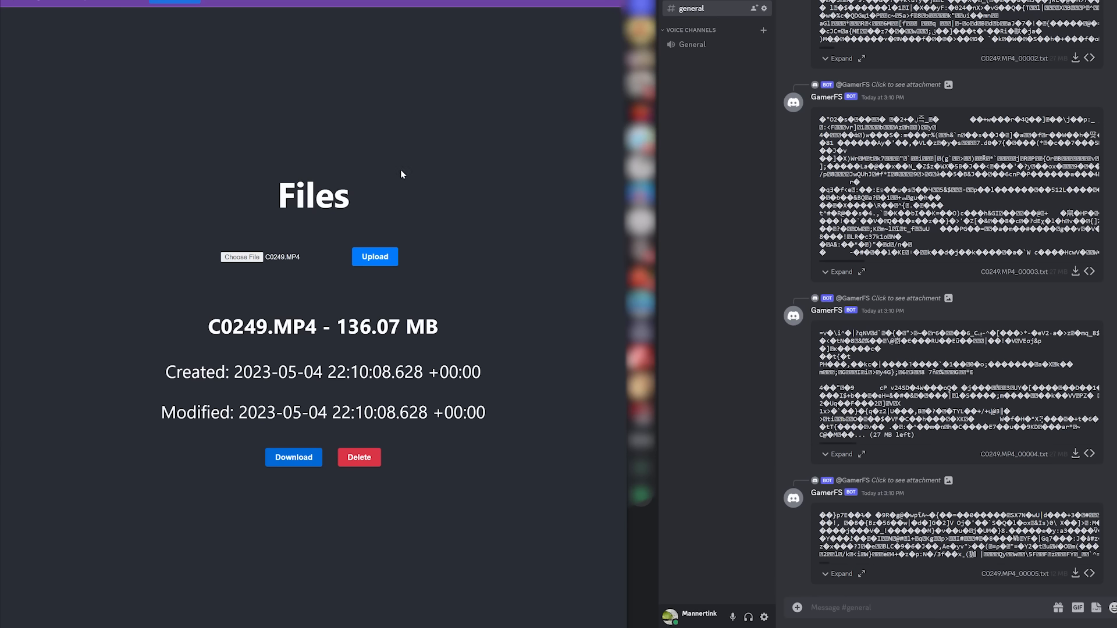
mouse_move(508, 303)
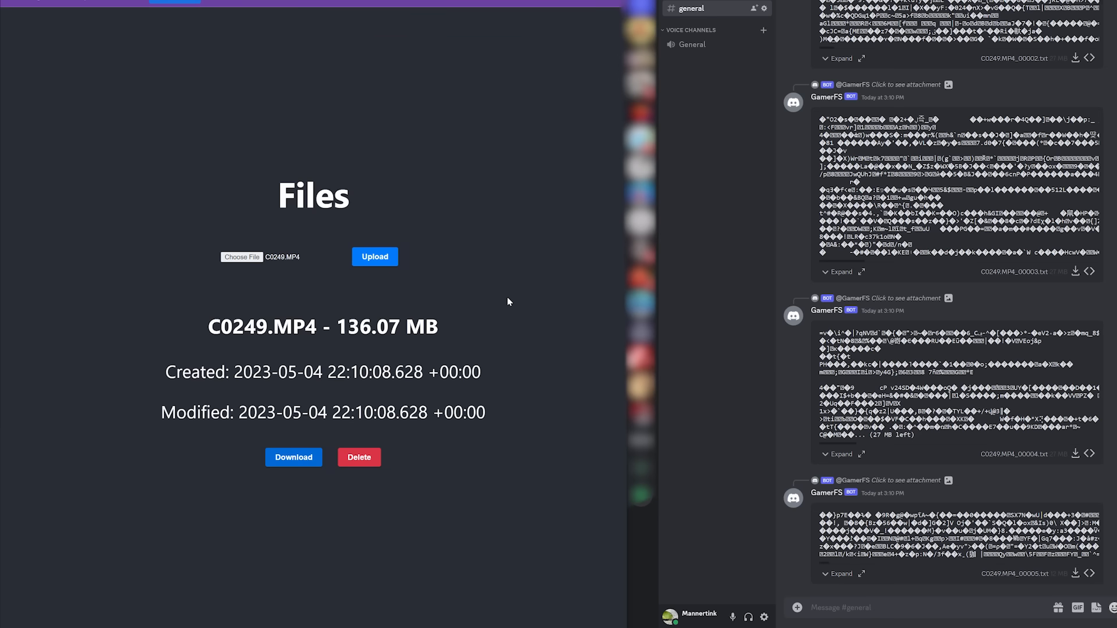
Step: Download C0249.MP4 from DiscordFS and verify it plays in Media Player
click(293, 456)
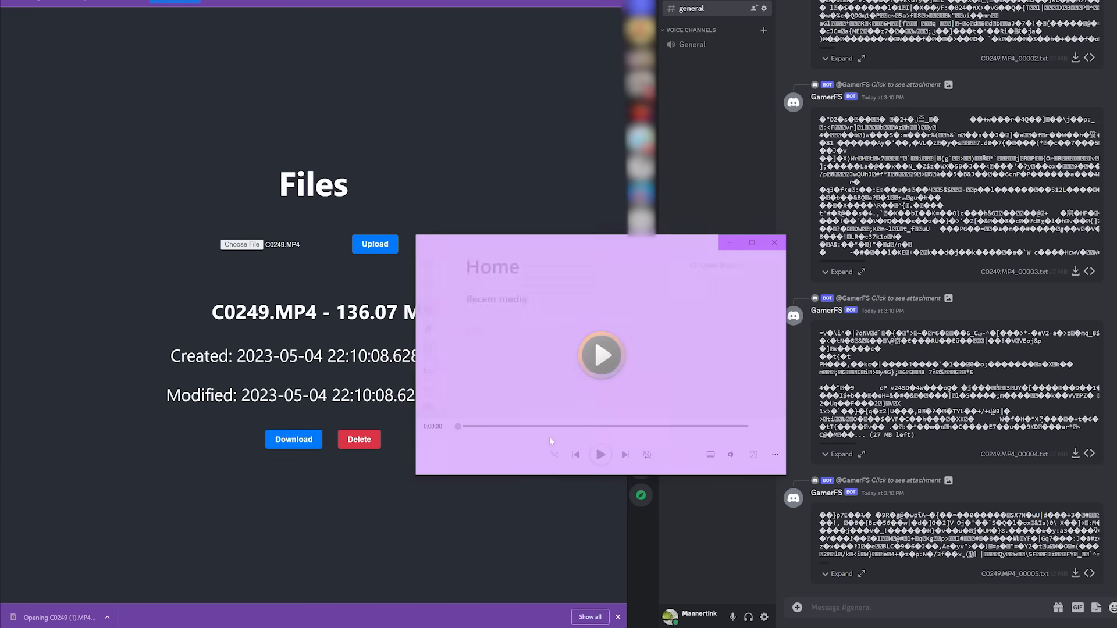
click(600, 355)
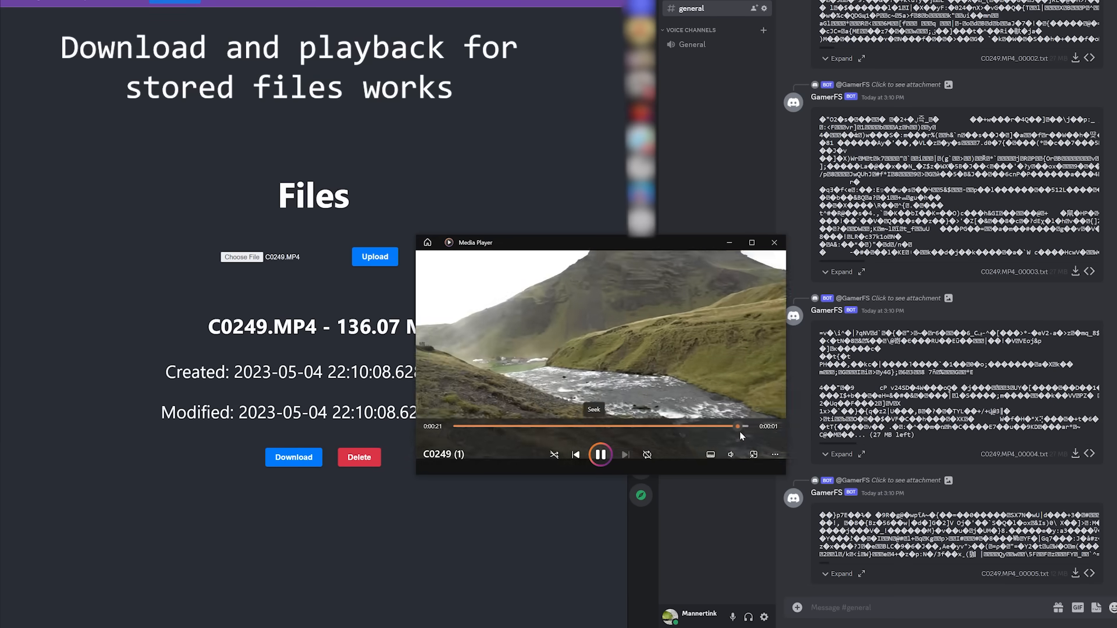
click(773, 242)
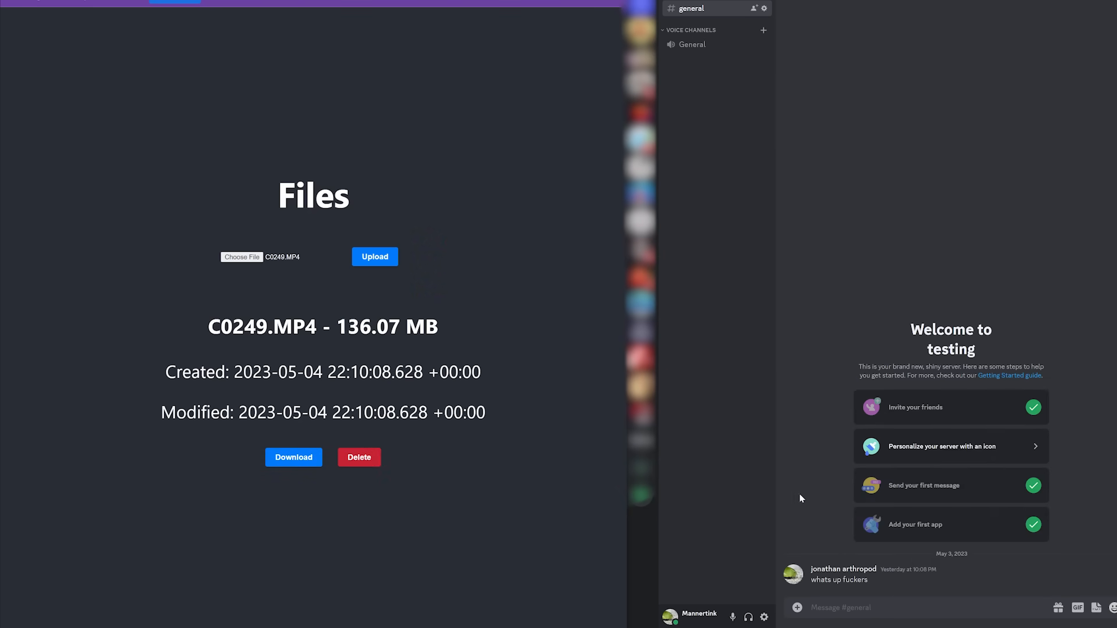
Step: Show the GamerFS bot's readable plain-text taxes.txt_00000.txt chunk in the general channel
click(358, 456)
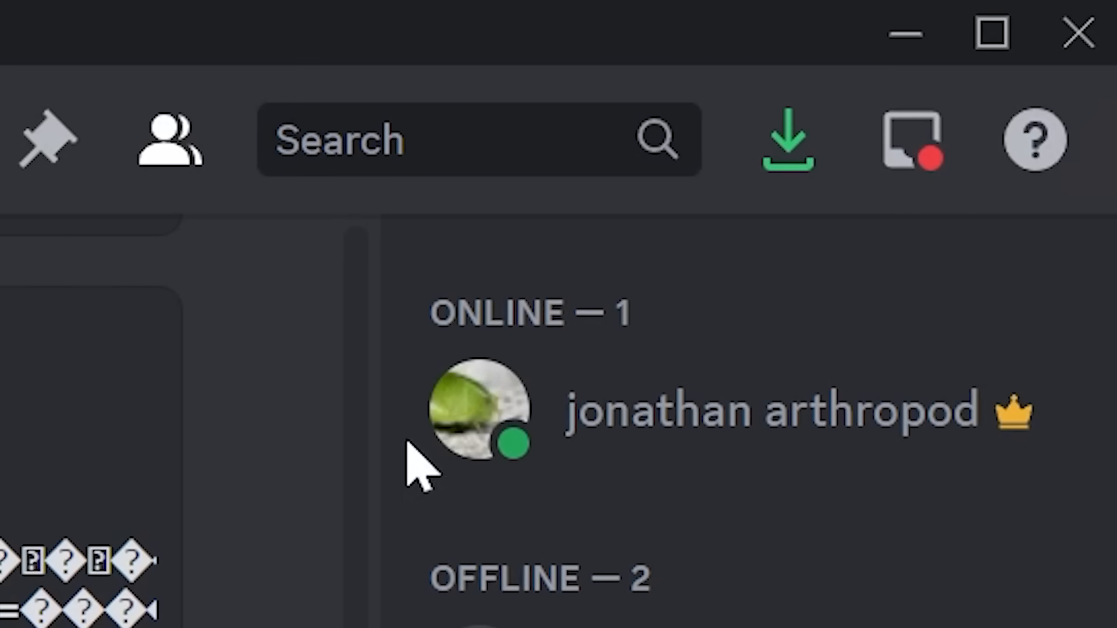
scroll(down, 3)
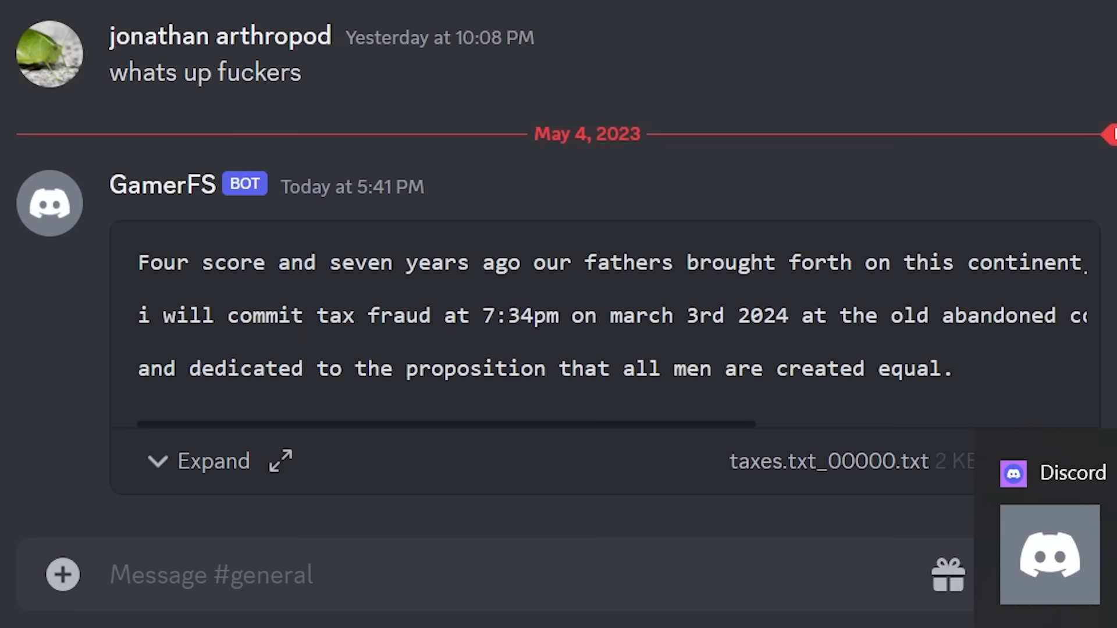
mouse_move(140, 338)
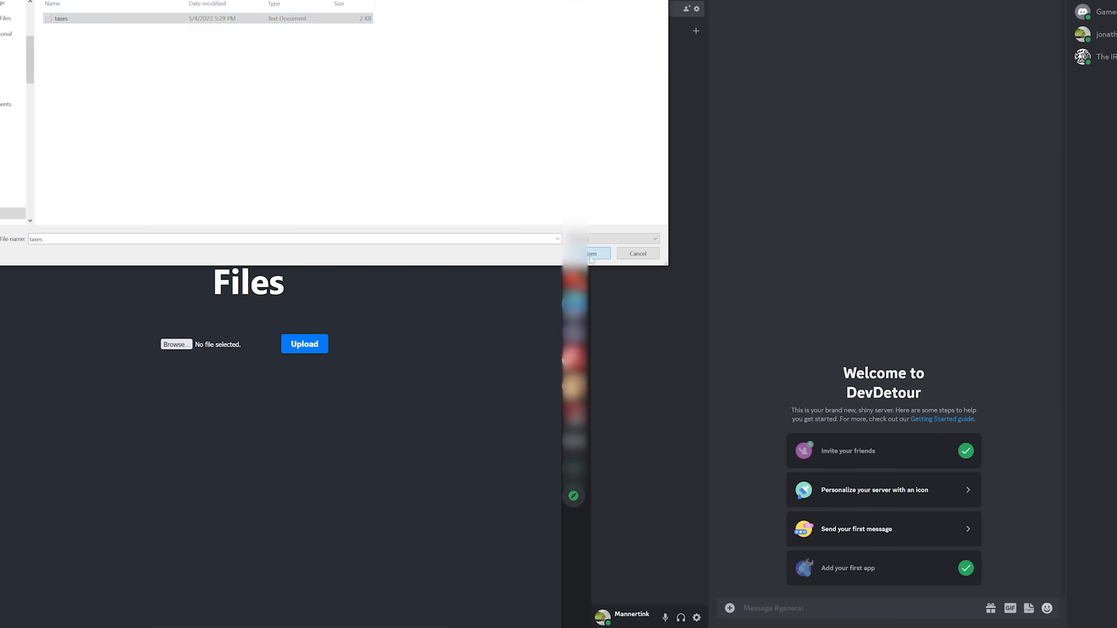
Step: Select taxes.txt and upload it to the Discord-backed storage as an encrypted chunk
click(592, 252)
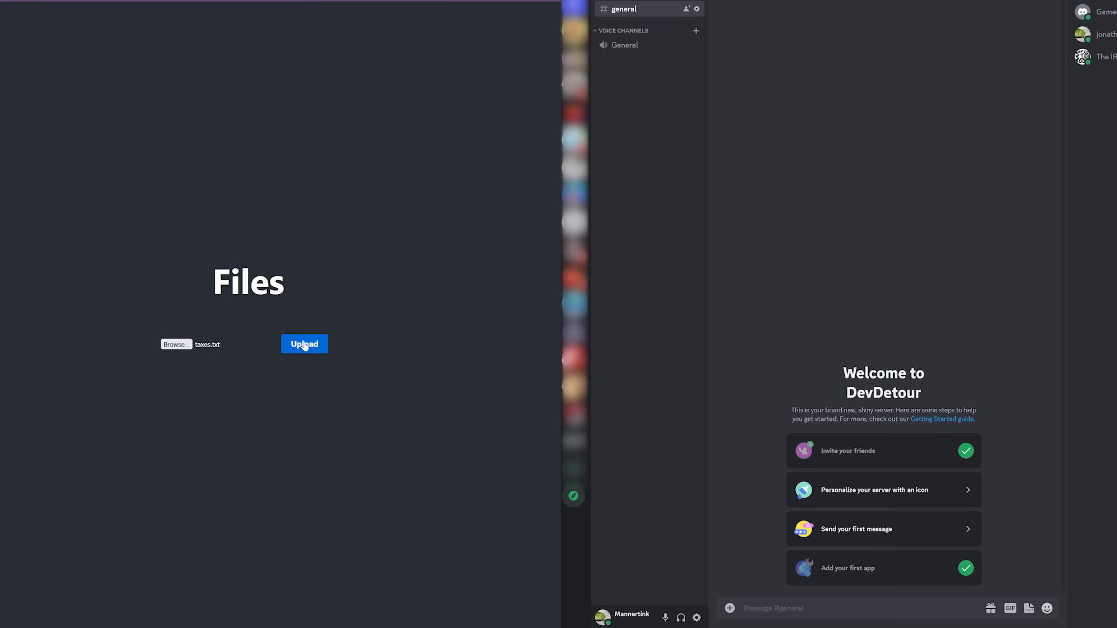
click(304, 343)
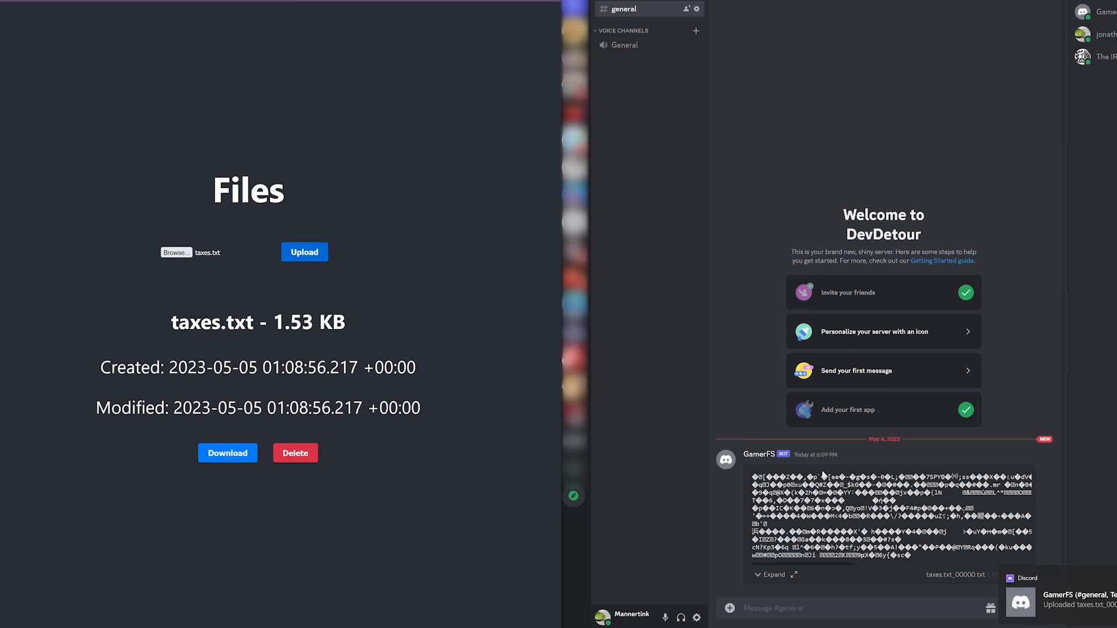
mouse_move(387, 497)
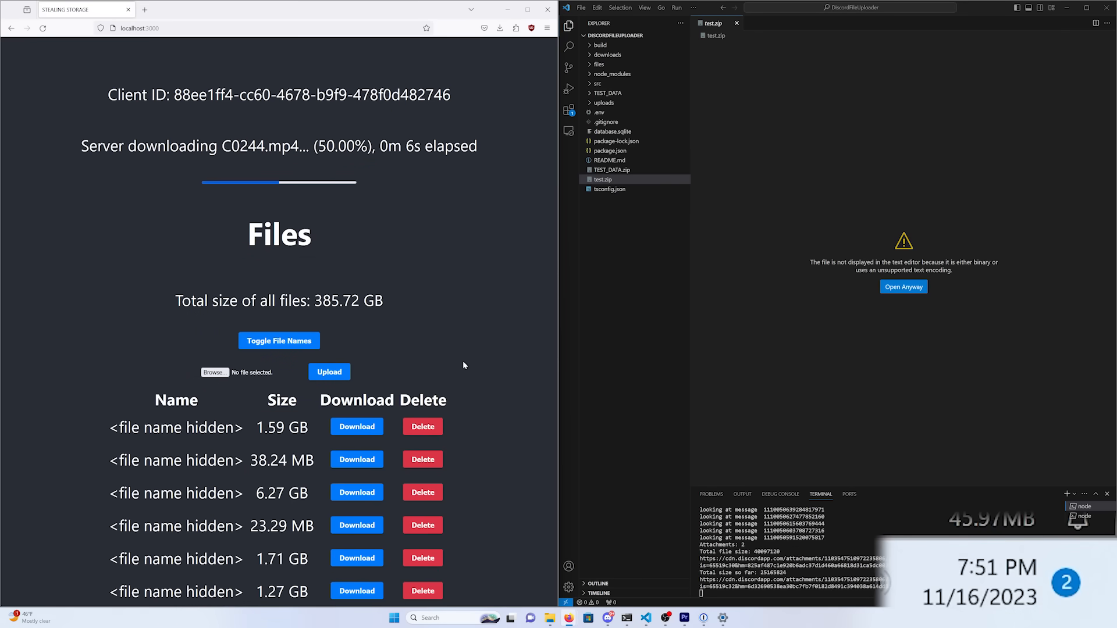
Step: Open the downloaded C0244.mp4 from Firefox's Downloads panel
click(500, 28)
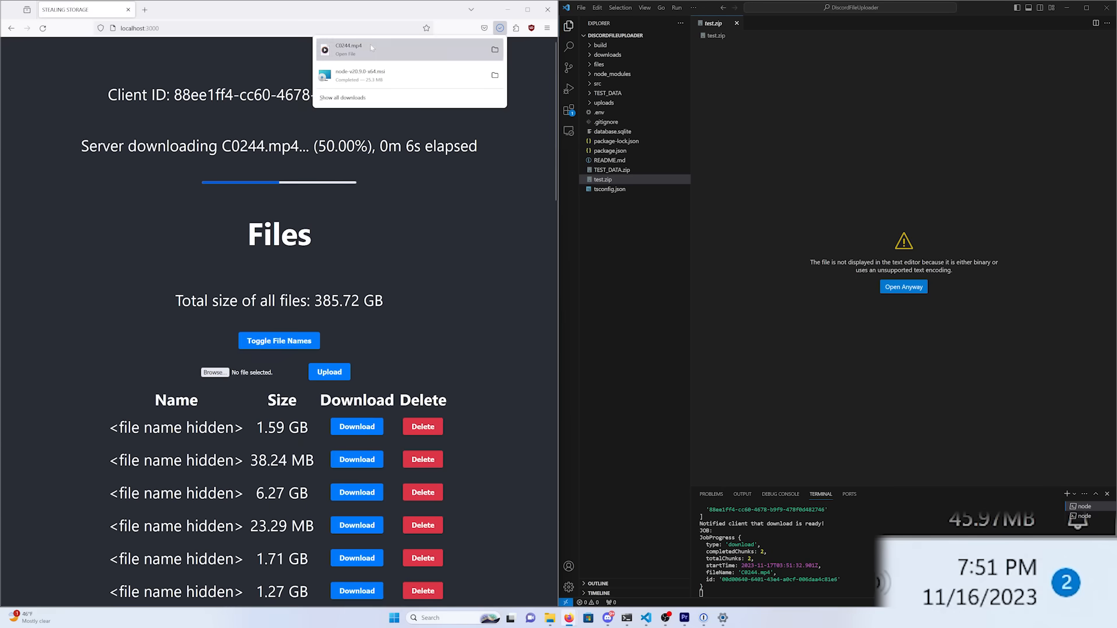
click(346, 48)
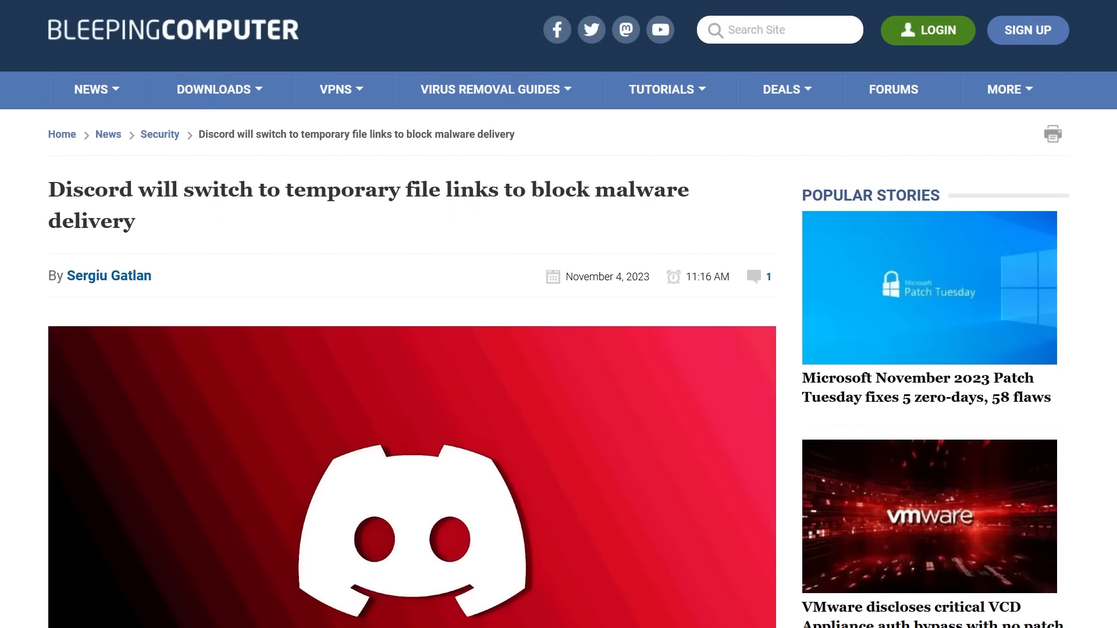
scroll(up, 3)
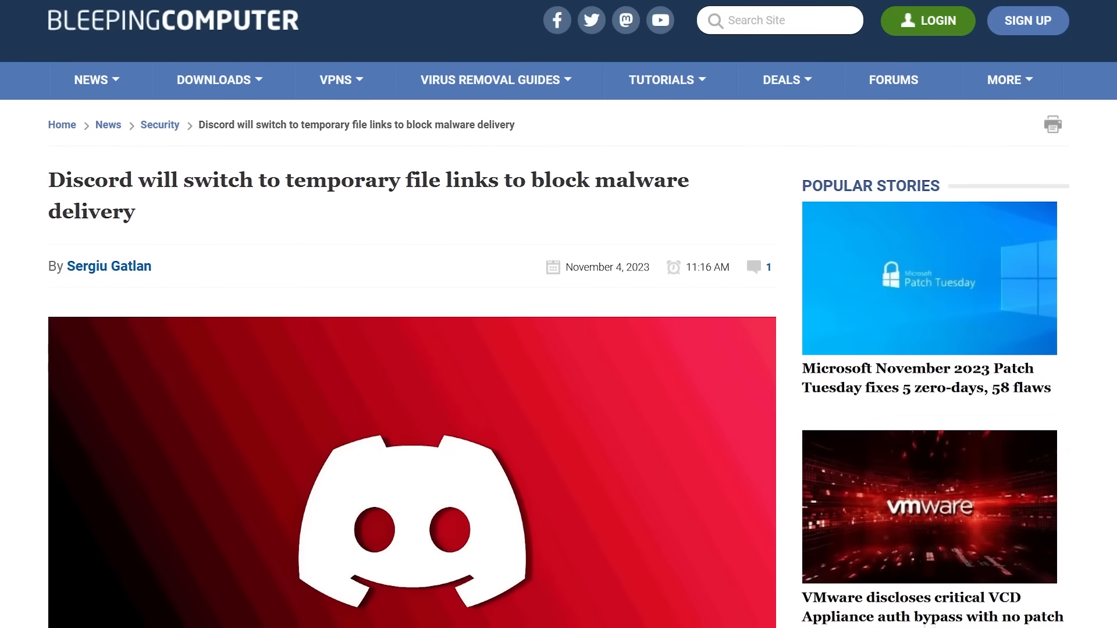
scroll(down, 3)
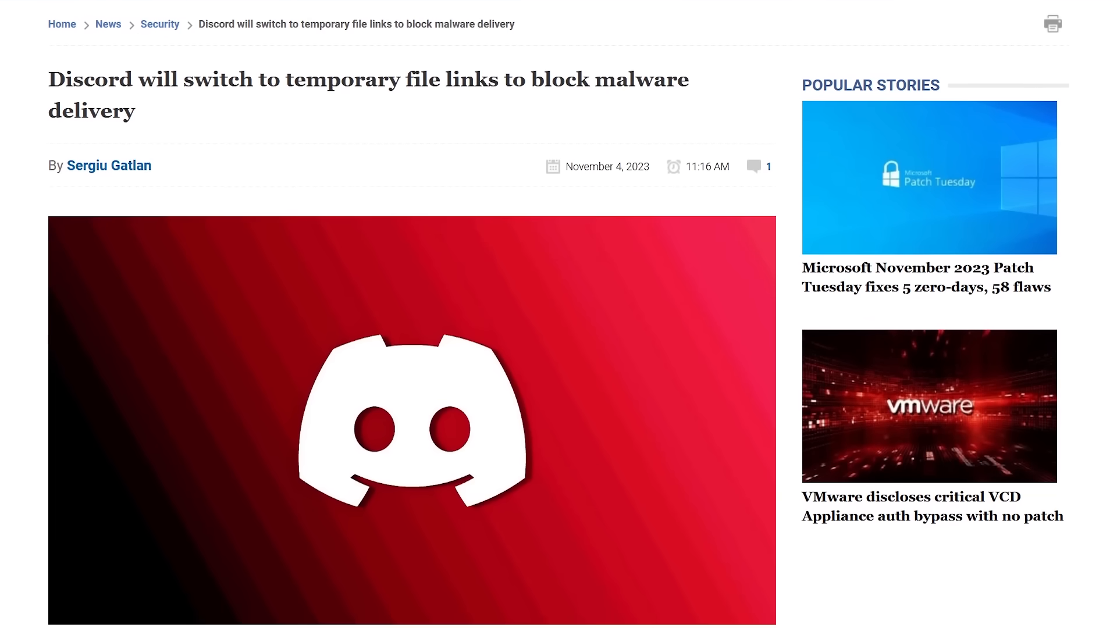
scroll(down, 3)
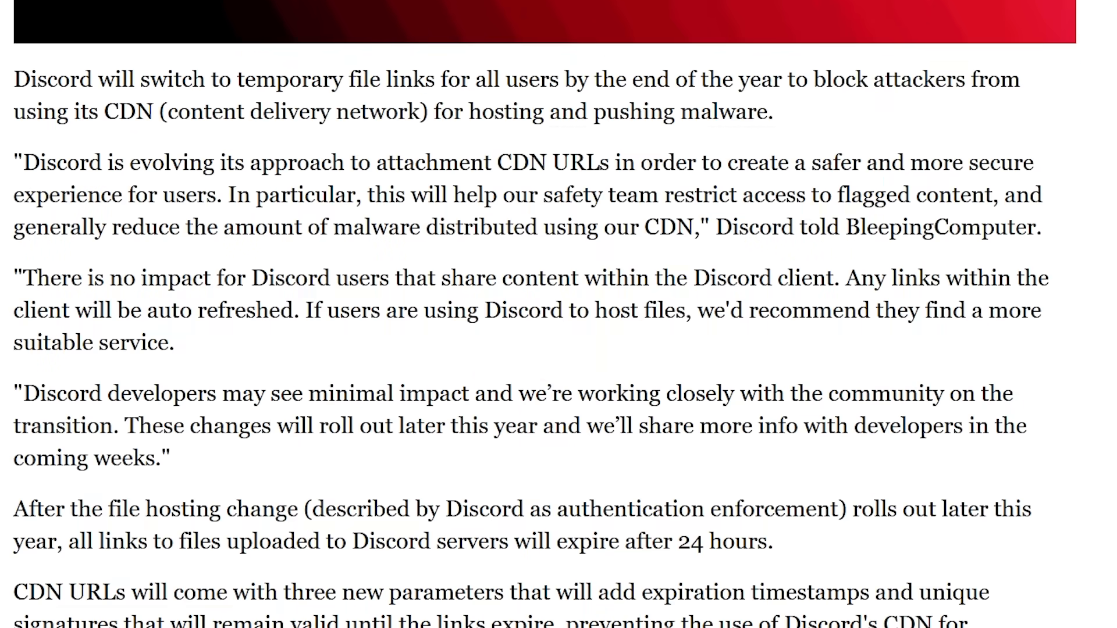